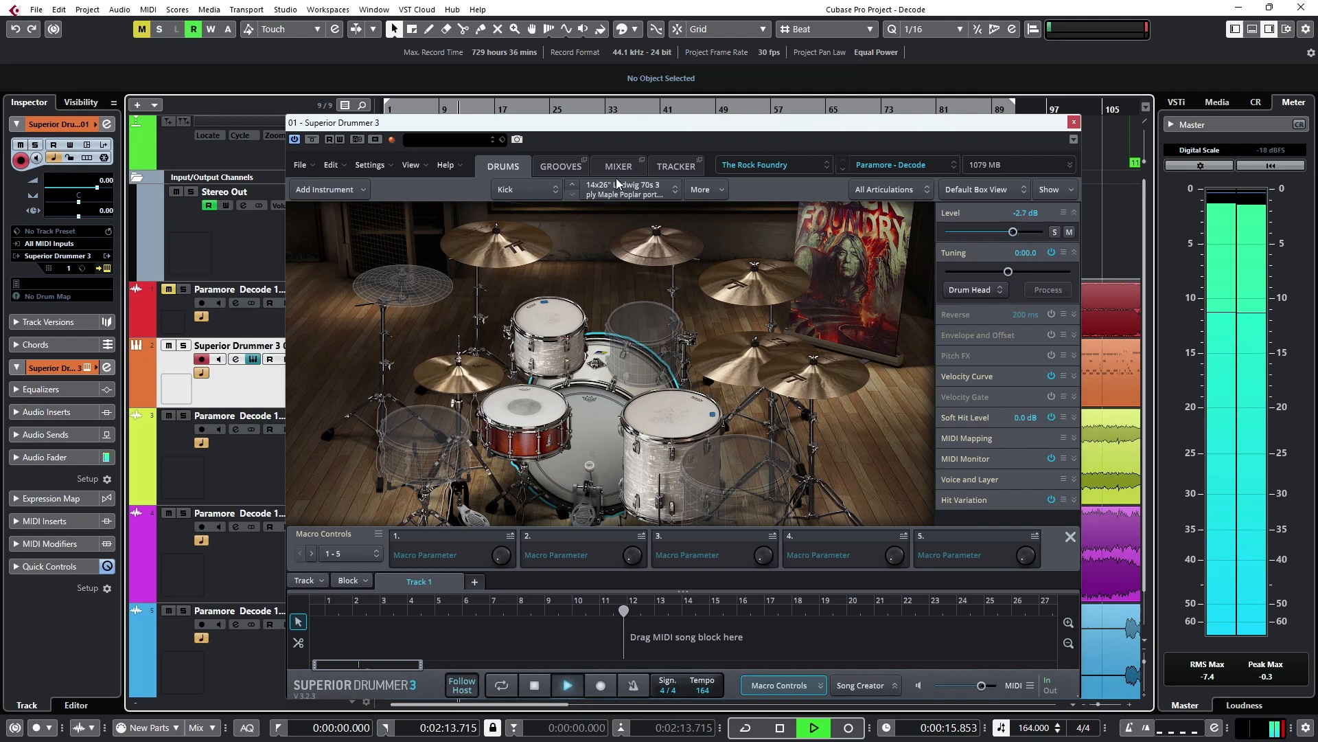
mouse_move(618, 167)
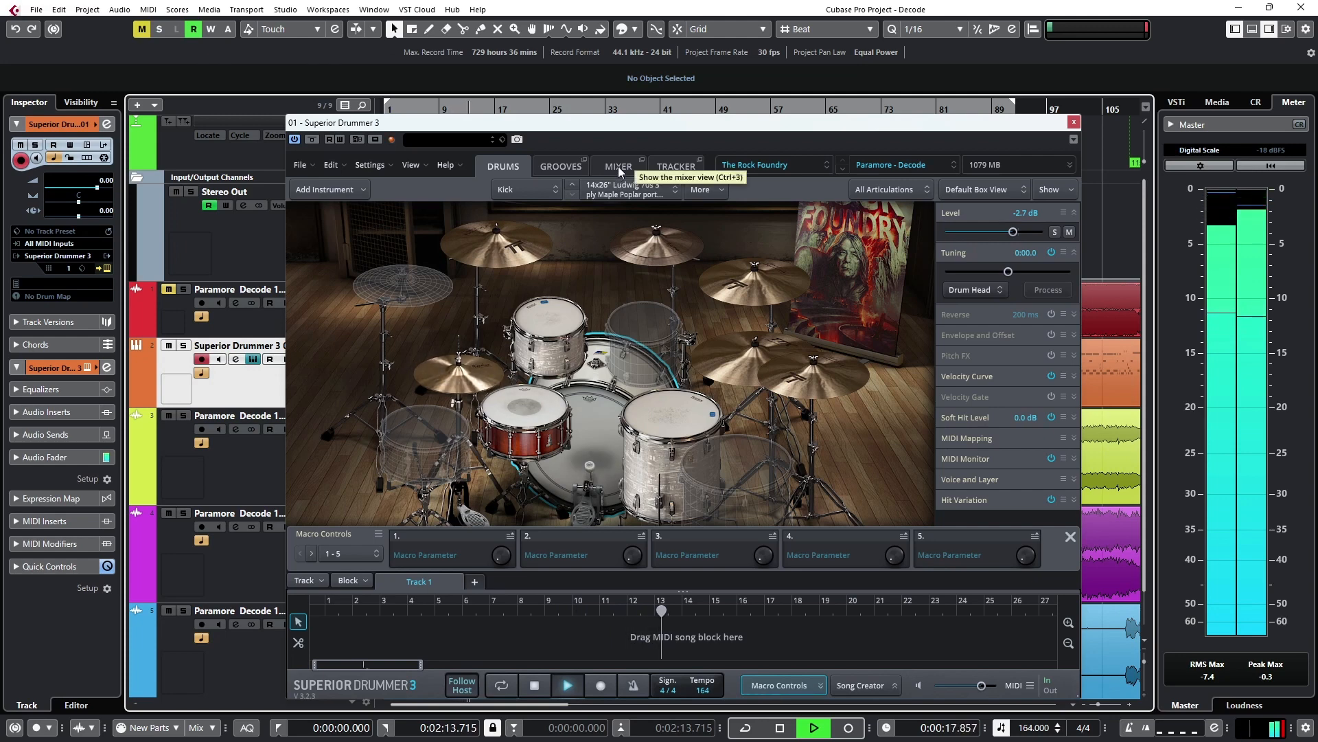
Step: Show the mixer with the kit's channel strips and their effects
left_click(618, 167)
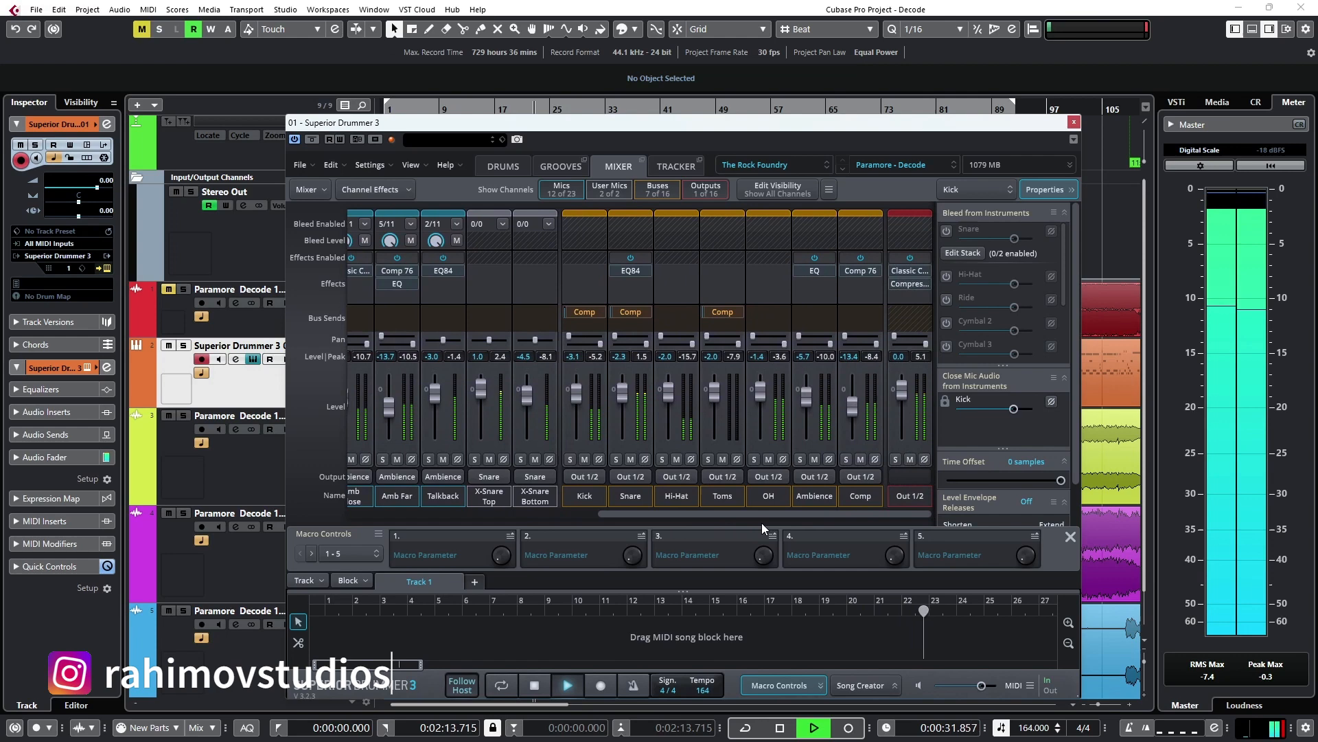
Step: View the Paramore - Decode drum kit, then return to the mixer during playback
left_click(502, 166)
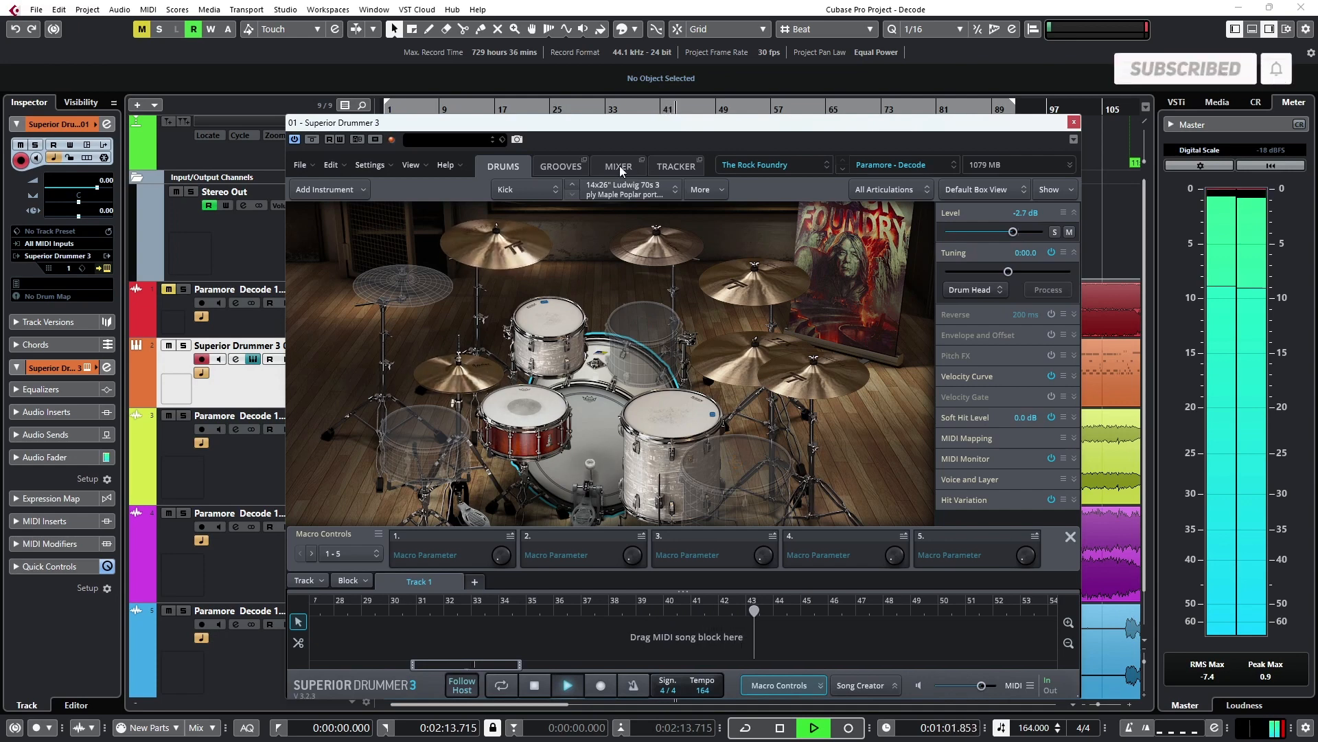
left_click(617, 166)
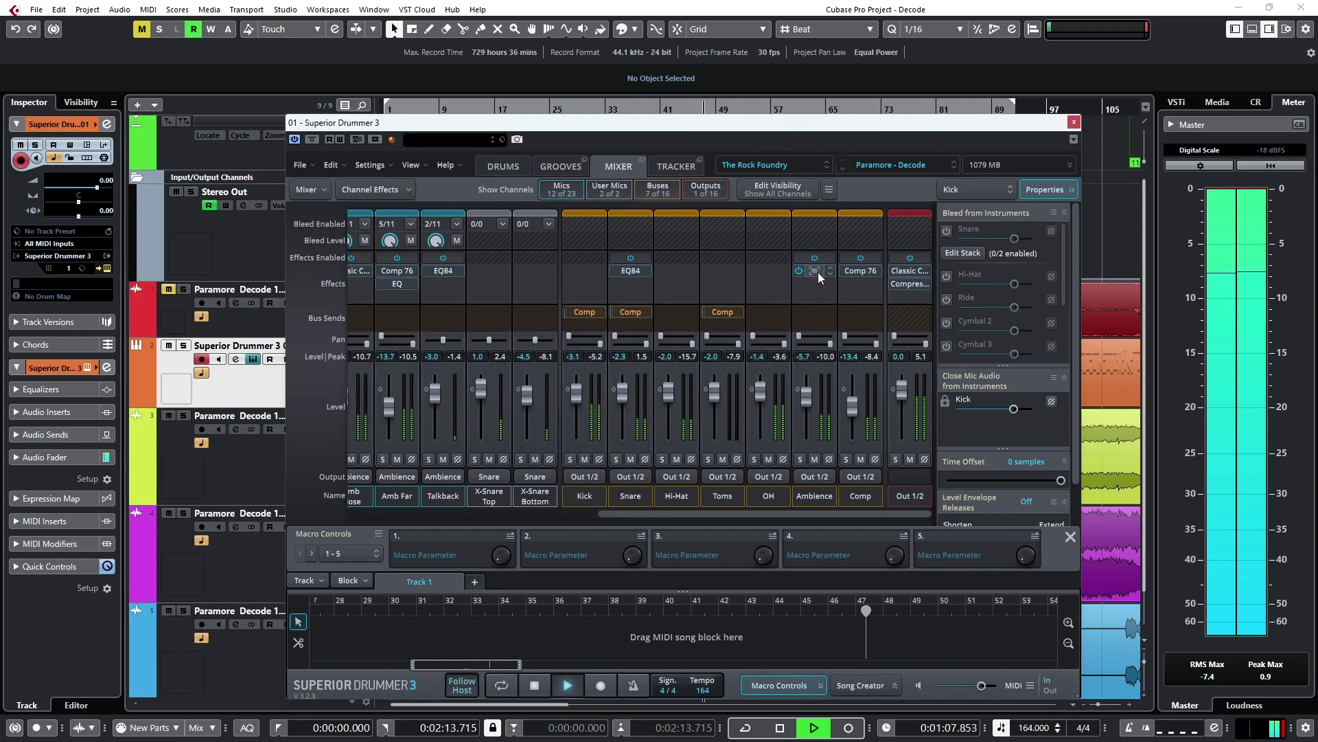
Step: View the Ambience channel's EQ insert curve, then close it
left_click(815, 270)
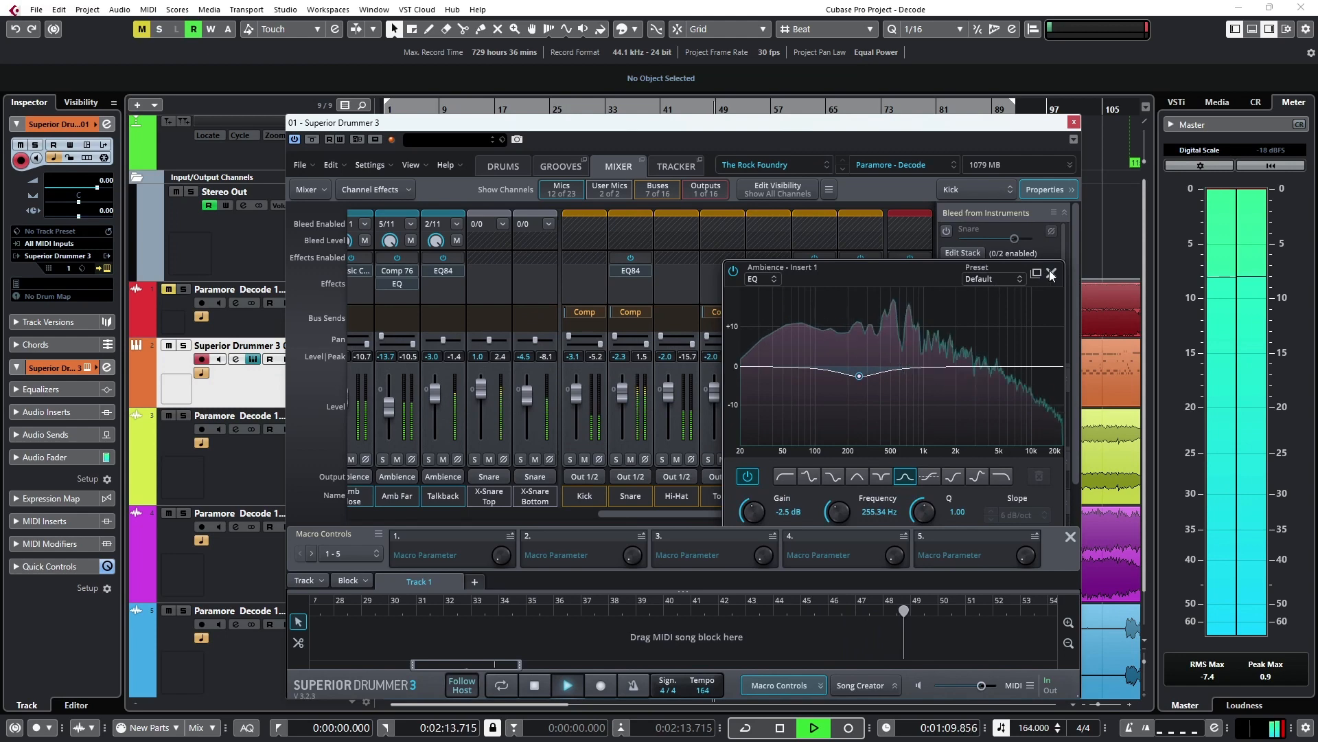
left_click(1050, 275)
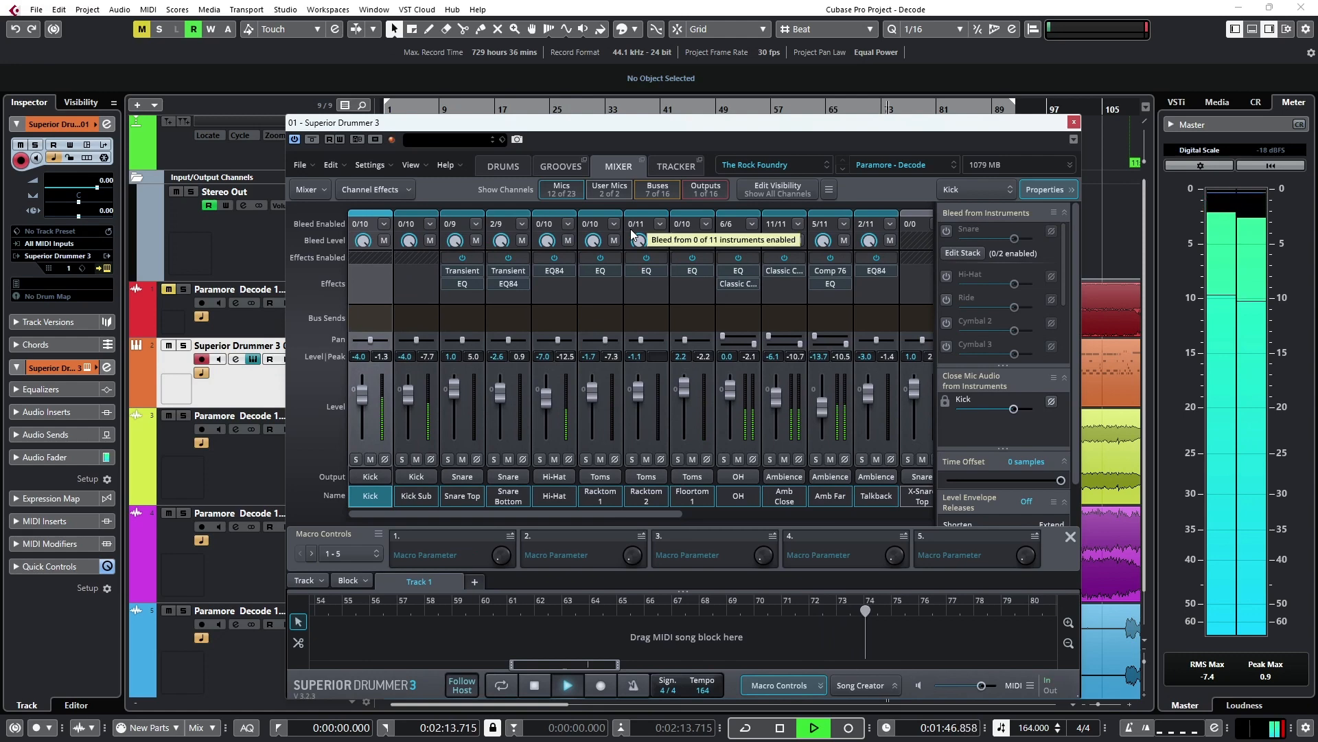
mouse_move(503, 167)
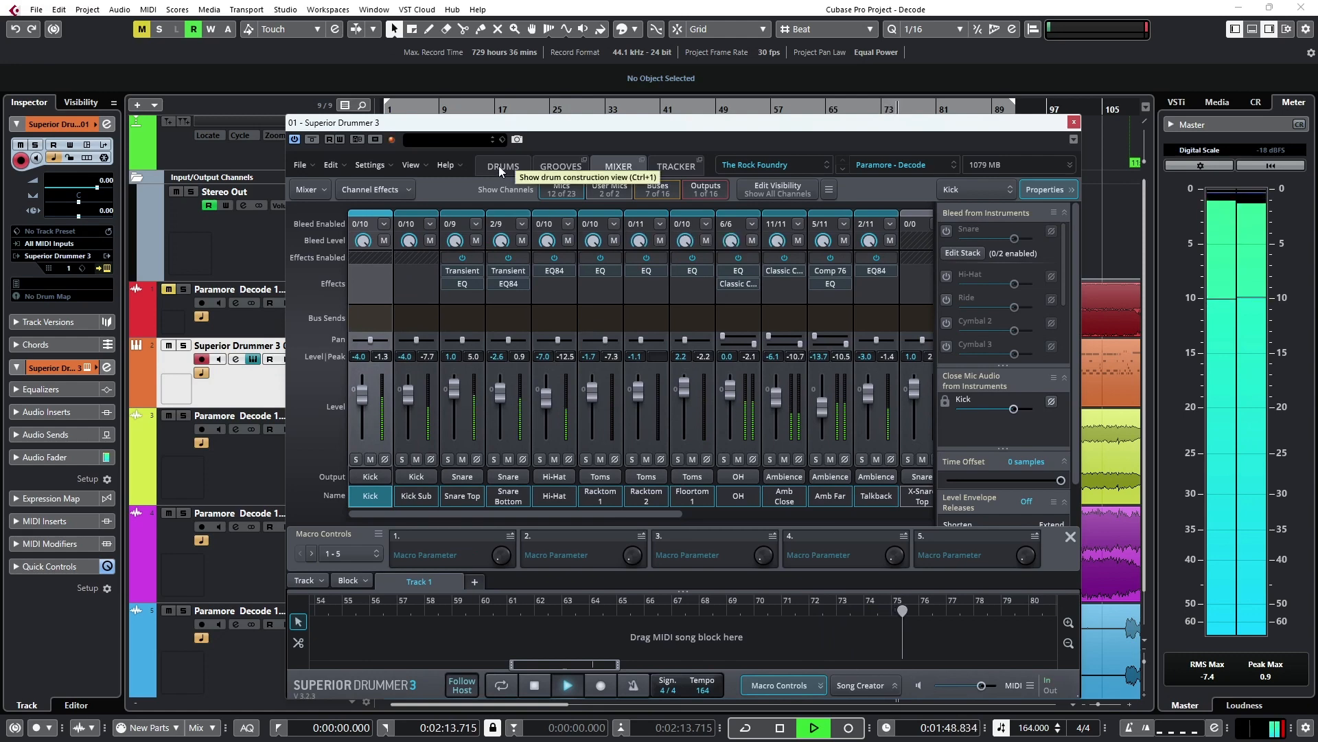
Step: Return to the Paramore - Decode drum kit view while the song plays
left_click(503, 166)
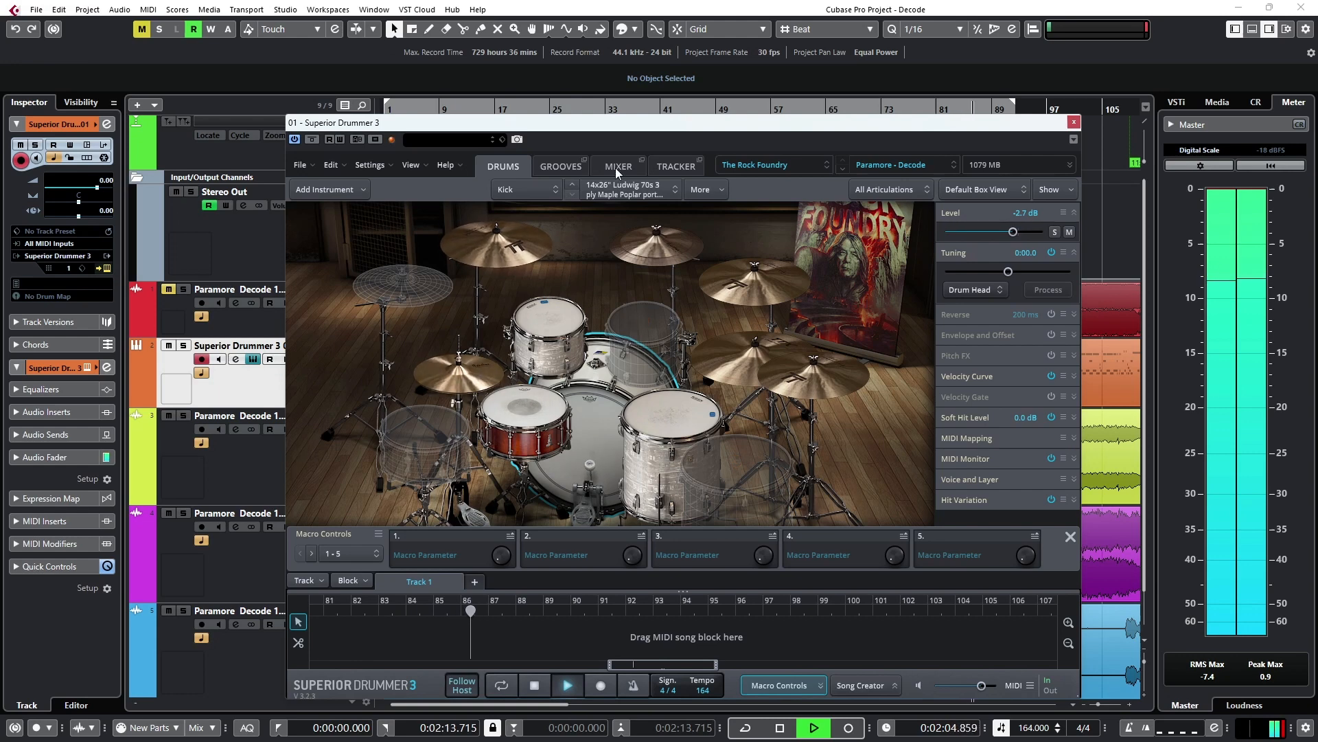
mouse_move(617, 166)
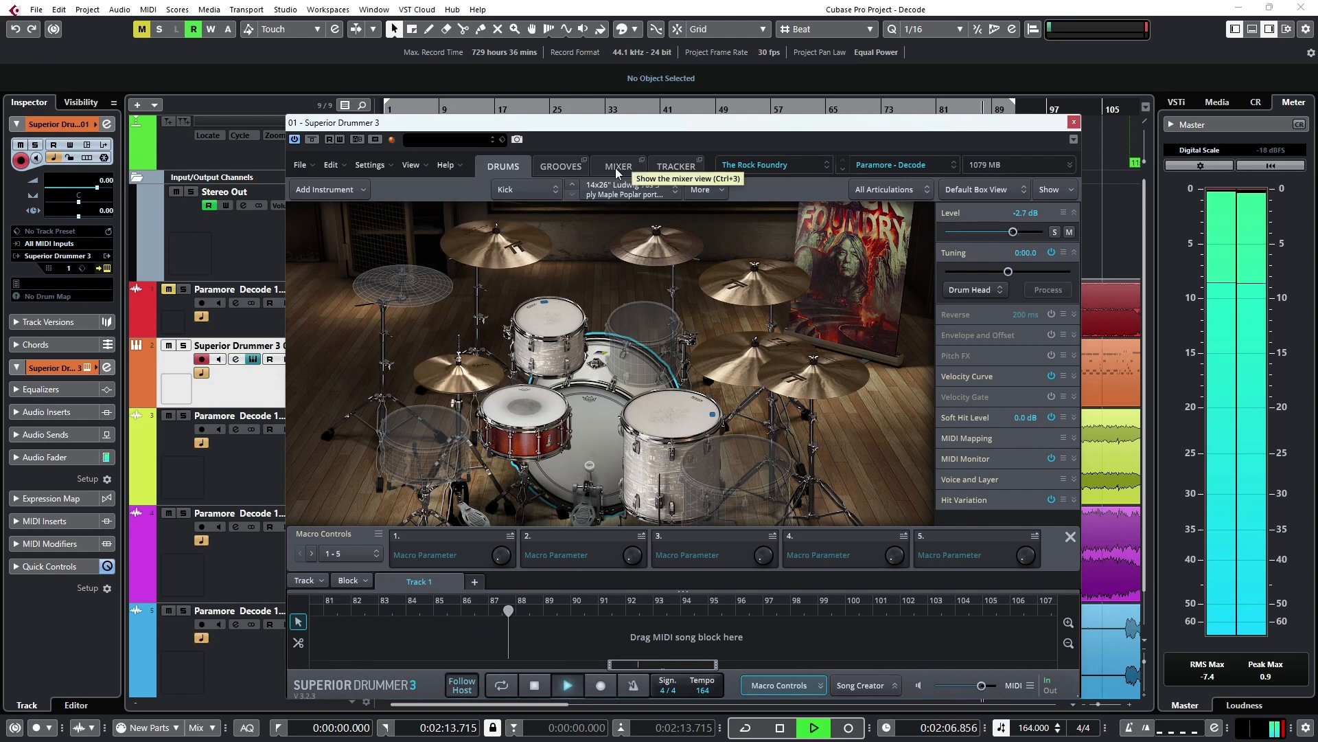